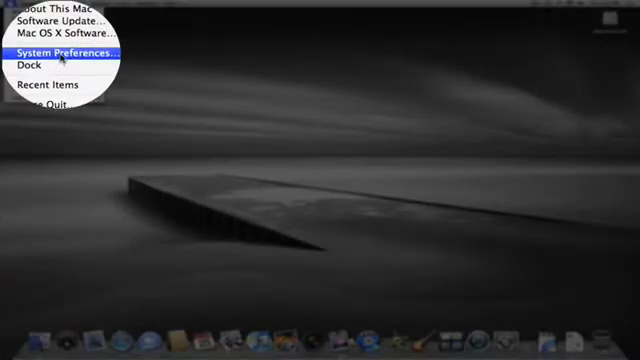
Reach the Exposé & Spaces pane from the Apple menu's System Preferences.
{"action": "left_click", "coordinate": [64, 52]}
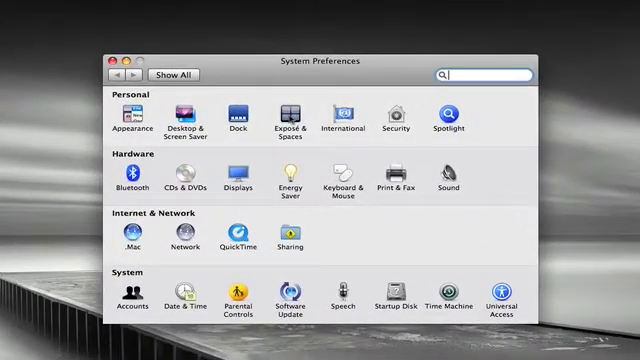
{"action": "left_click", "coordinate": [290, 112]}
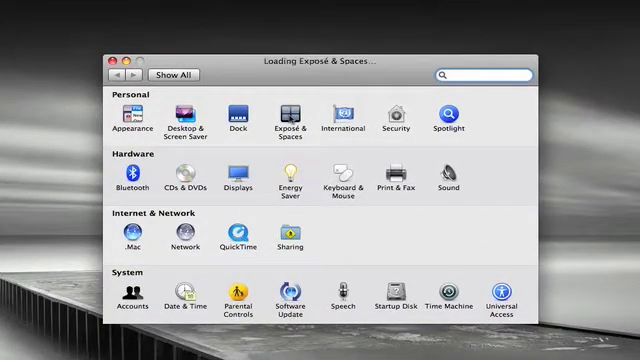
Enable Spaces with Show Spaces in menu bar checked.
{"action": "left_click", "coordinate": [288, 114]}
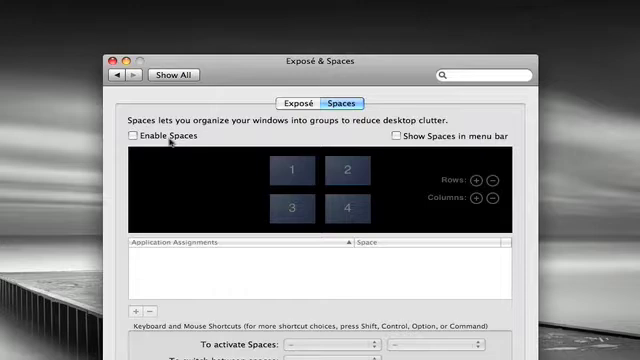
{"action": "left_click", "coordinate": [132, 136]}
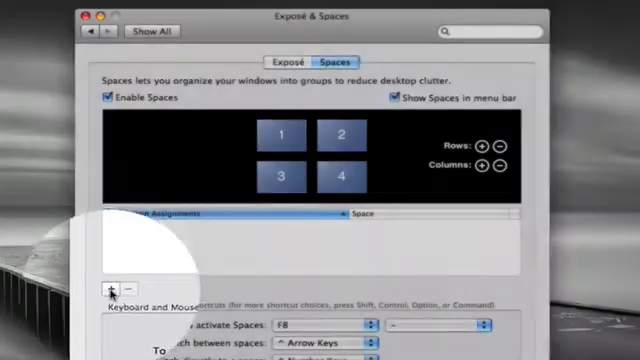
Add iPhoto as an application assignment on Space 1.
{"action": "left_click", "coordinate": [112, 290]}
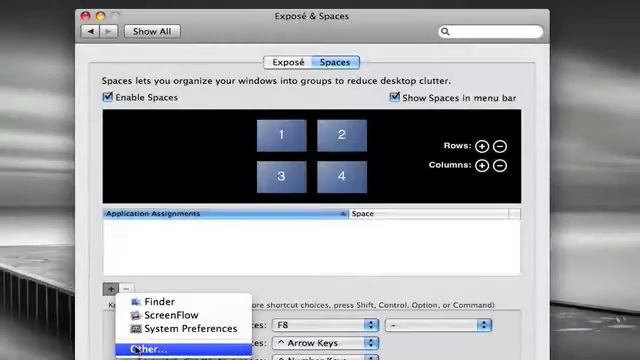
{"action": "left_click", "coordinate": [148, 348]}
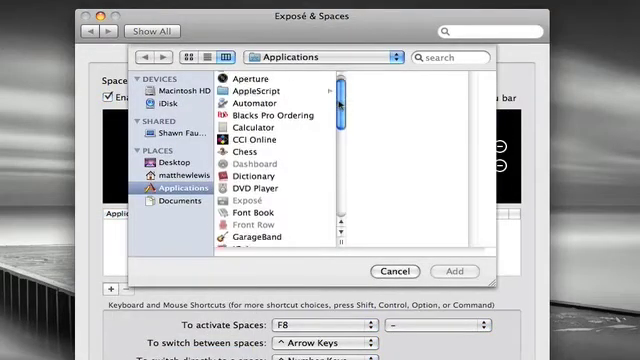
{"action": "scroll", "scroll_direction": "down", "scroll_amount": 3}
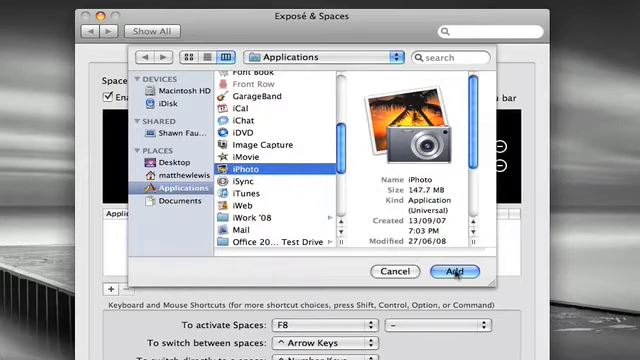
{"action": "left_click", "coordinate": [454, 272]}
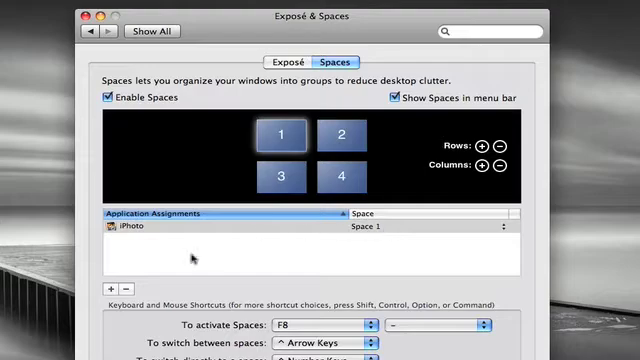
Add Aperture as an application assignment on Space 1.
{"action": "left_click", "coordinate": [116, 288]}
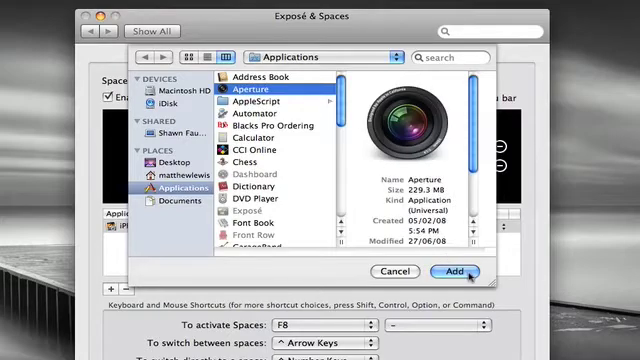
{"action": "left_click", "coordinate": [460, 272]}
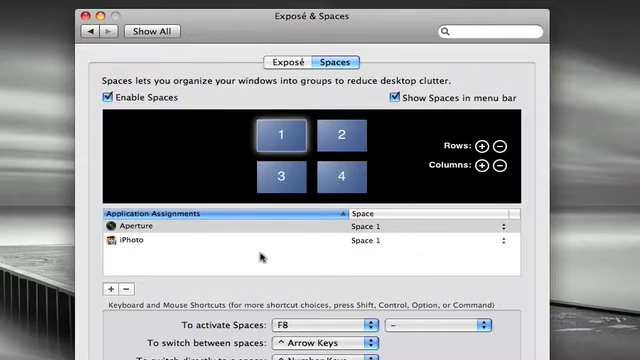
{"action": "mouse_move", "coordinate": [160, 280]}
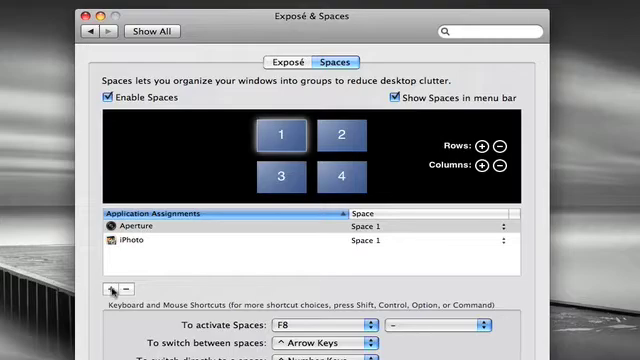
Add iMovie to the application assignments and set it to Space 2.
{"action": "left_click", "coordinate": [112, 292]}
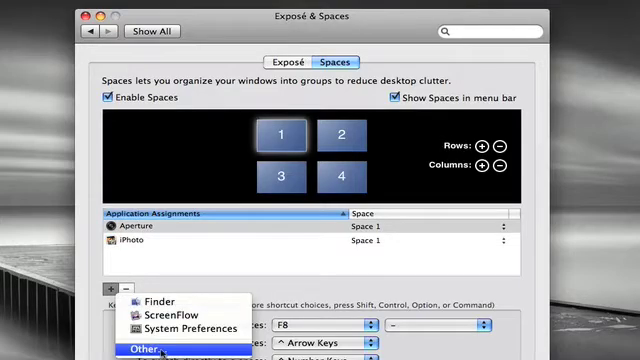
{"action": "left_click", "coordinate": [140, 348]}
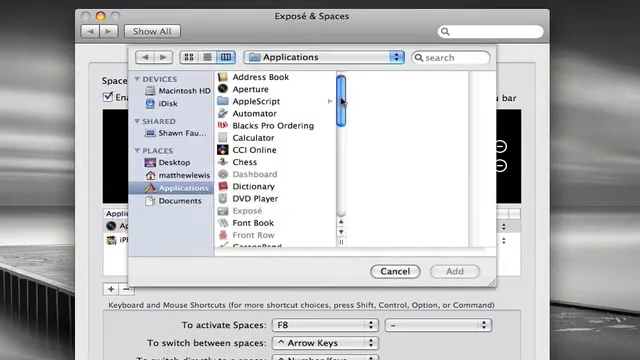
{"action": "scroll", "scroll_direction": "down", "scroll_amount": 3}
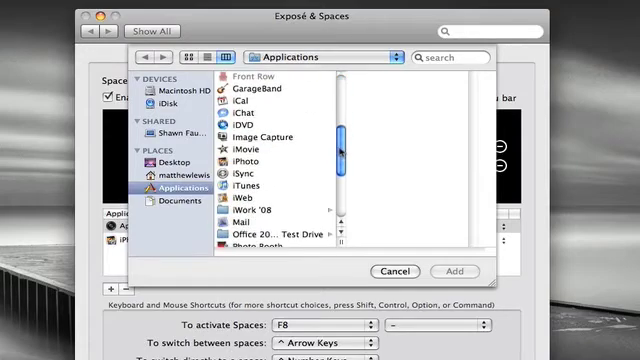
{"action": "left_click", "coordinate": [250, 148]}
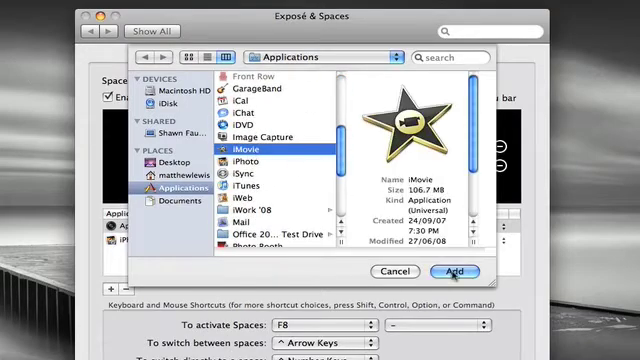
{"action": "left_click", "coordinate": [454, 272]}
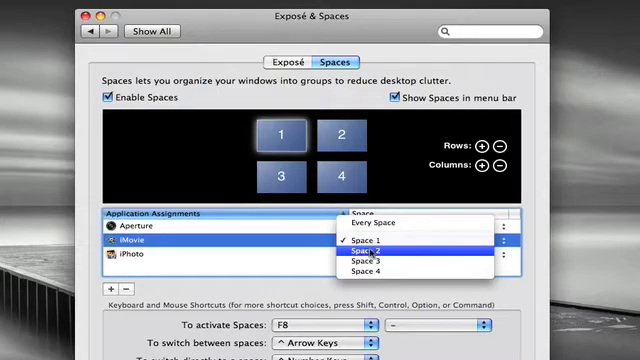
{"action": "left_click", "coordinate": [376, 248]}
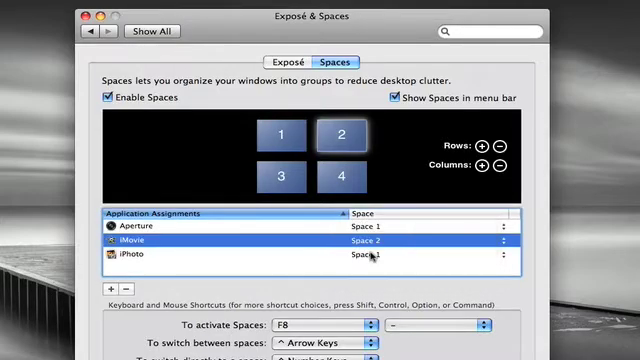
Add iDVD to the application assignments as well.
{"action": "left_click", "coordinate": [110, 294]}
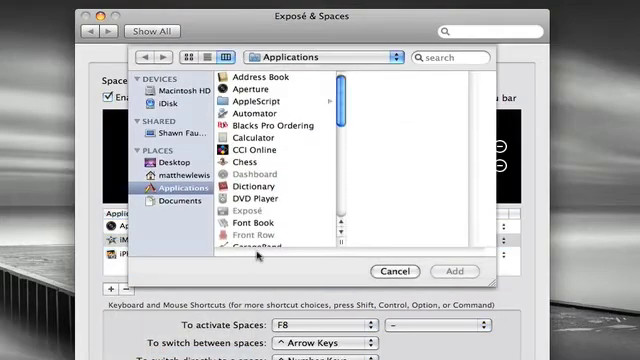
{"action": "scroll", "scroll_direction": "down", "scroll_amount": 3}
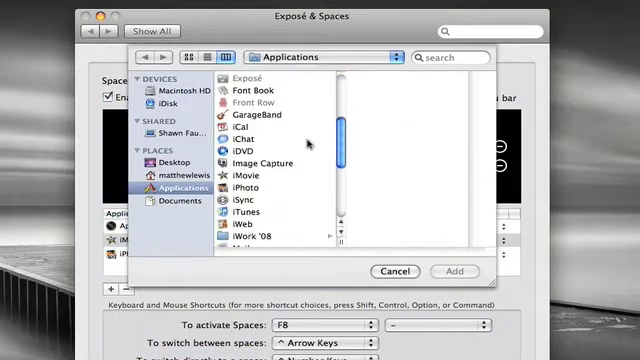
{"action": "left_click", "coordinate": [248, 146]}
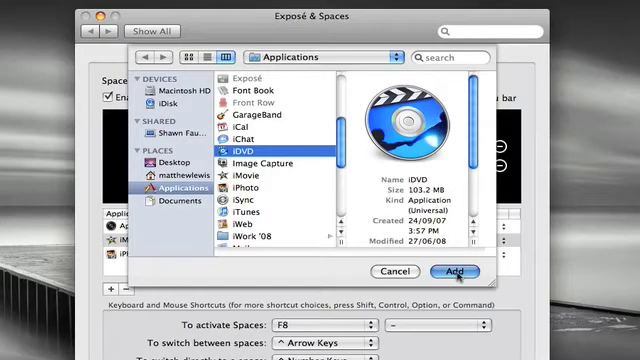
{"action": "left_click", "coordinate": [454, 272]}
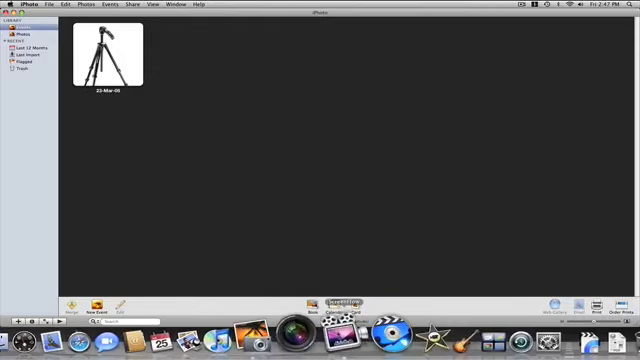
{"action": "mouse_move", "coordinate": [316, 304]}
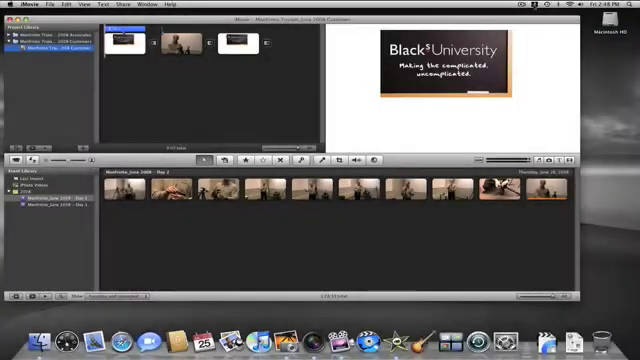
{"action": "mouse_move", "coordinate": [490, 124]}
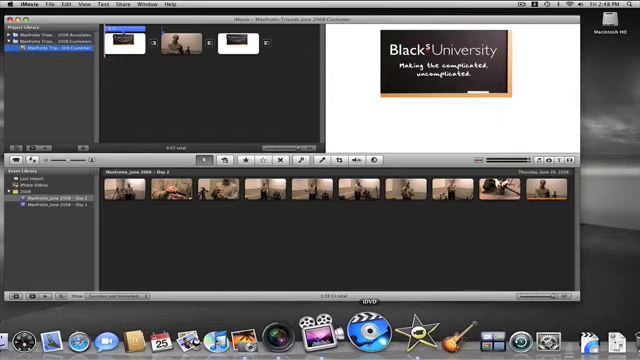
Launch iDVD and create a new project, landing in its theme editor.
{"action": "left_click", "coordinate": [376, 328]}
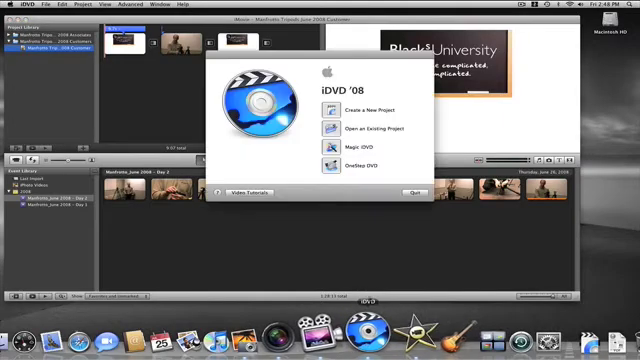
{"action": "left_click", "coordinate": [356, 110]}
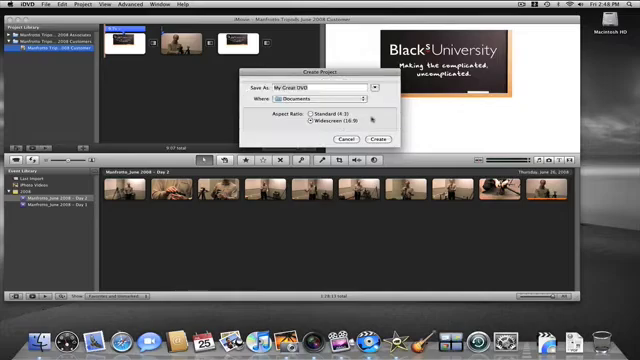
{"action": "left_click", "coordinate": [374, 140]}
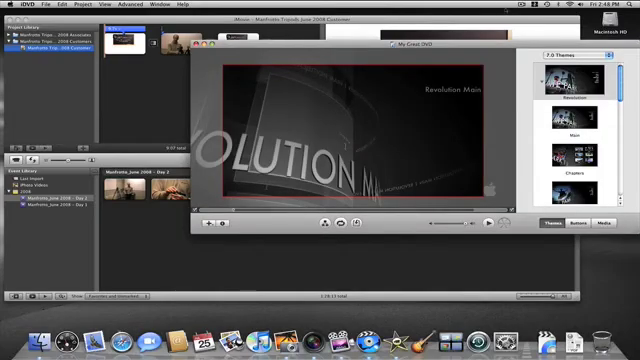